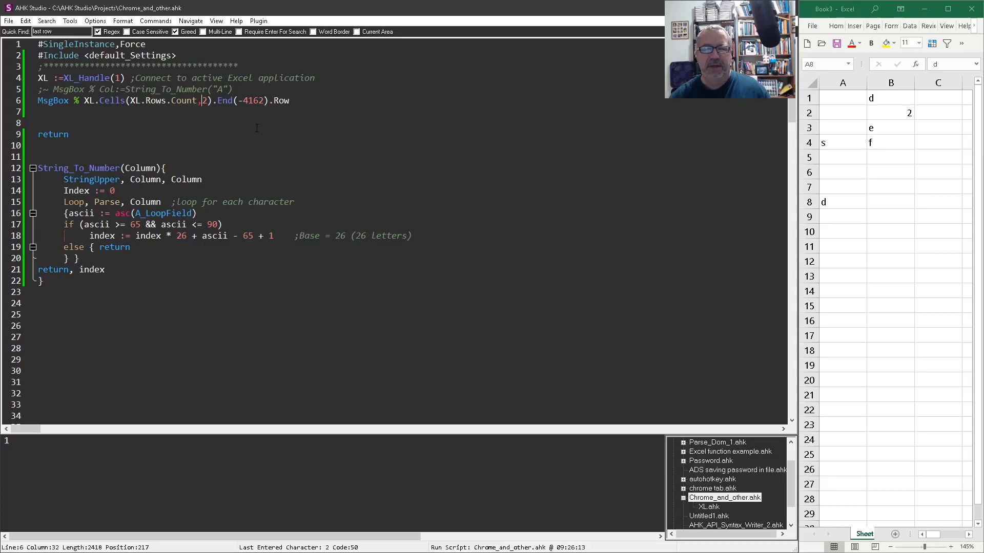
- Run the last-row lookup, then aim XL.Cells(XL.Rows.Count,1) at column 1 so it reports row 8
key(F5)
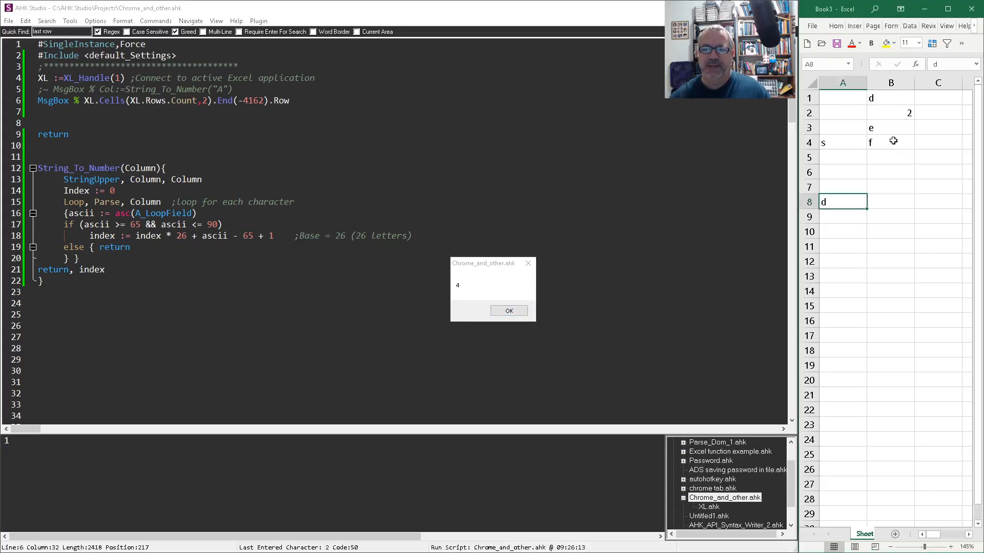
click(509, 311)
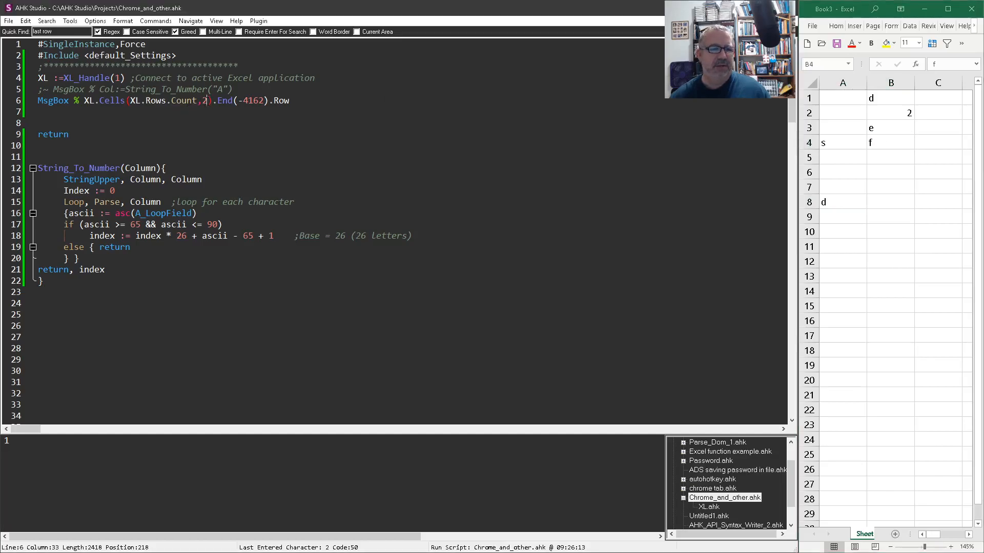
text(a)
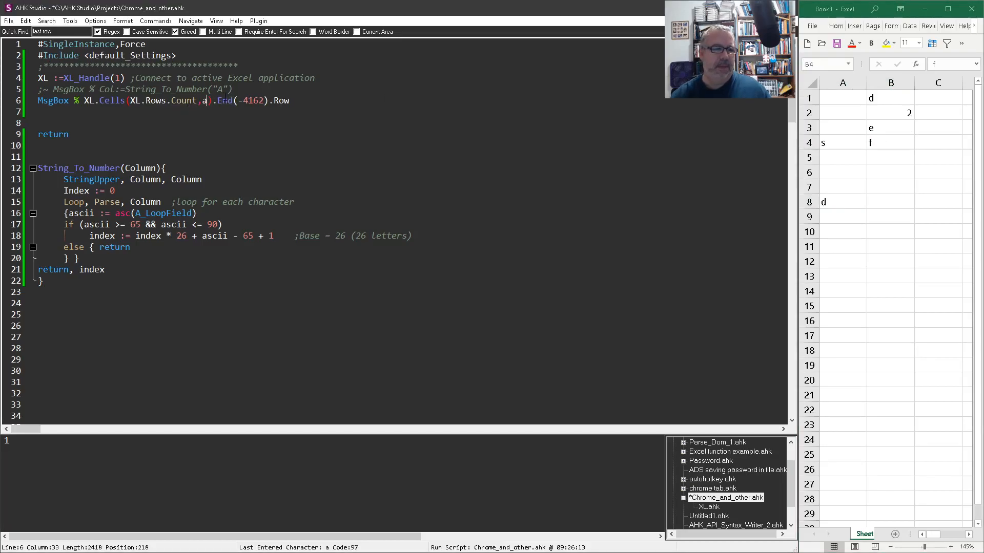
text(1)
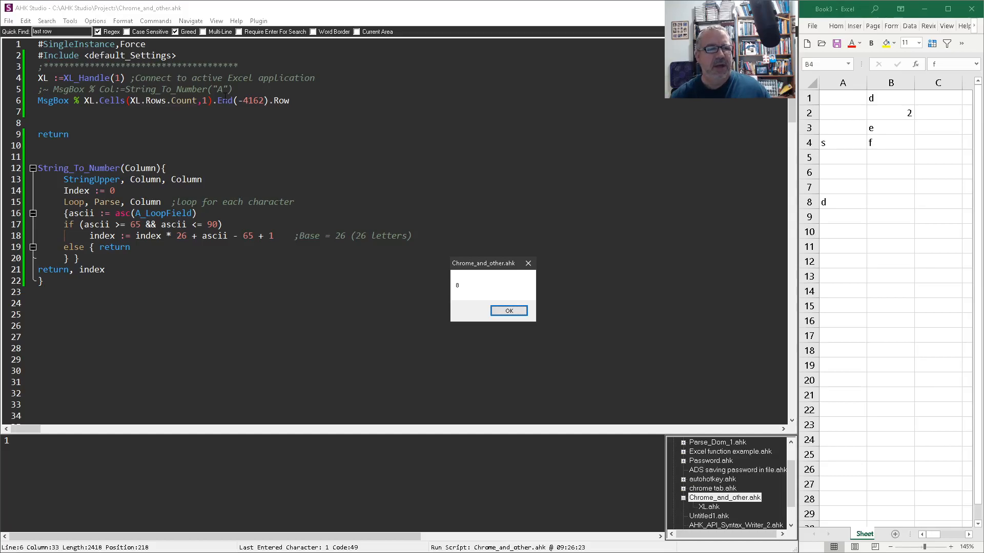
- Activate Col:=String_To_Number("A") and pass Col into Cells, which runs into a Cells error
click(508, 311)
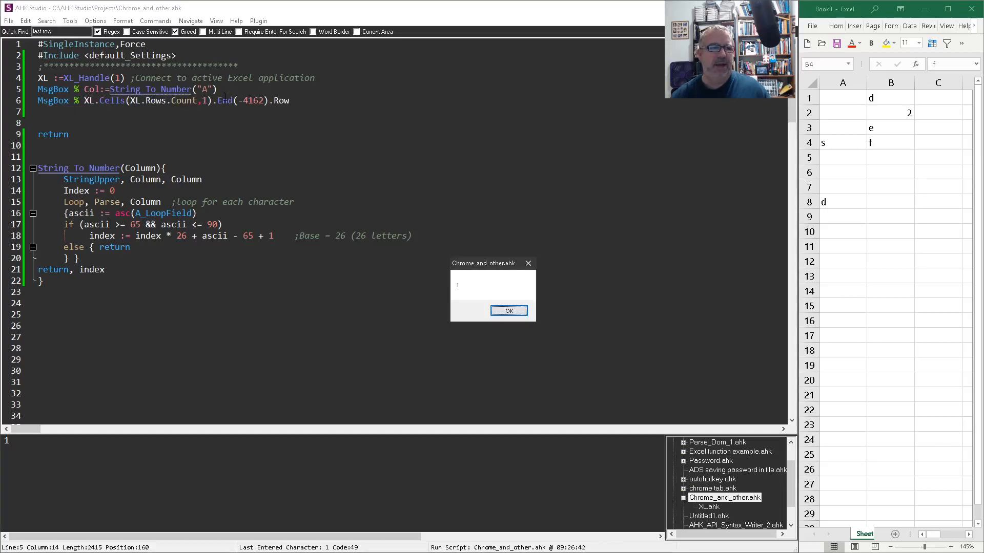
click(508, 310)
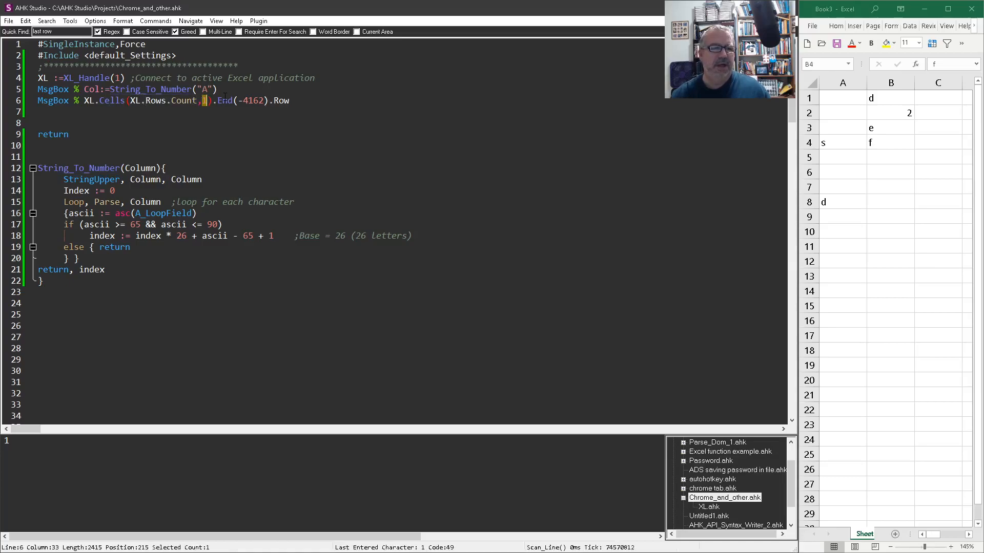
text(Col)
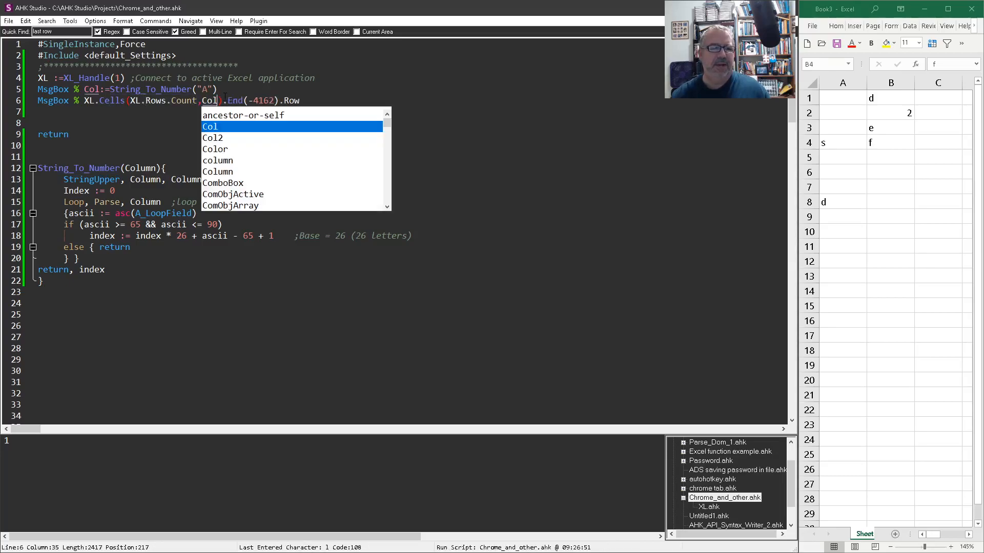
key(F5)
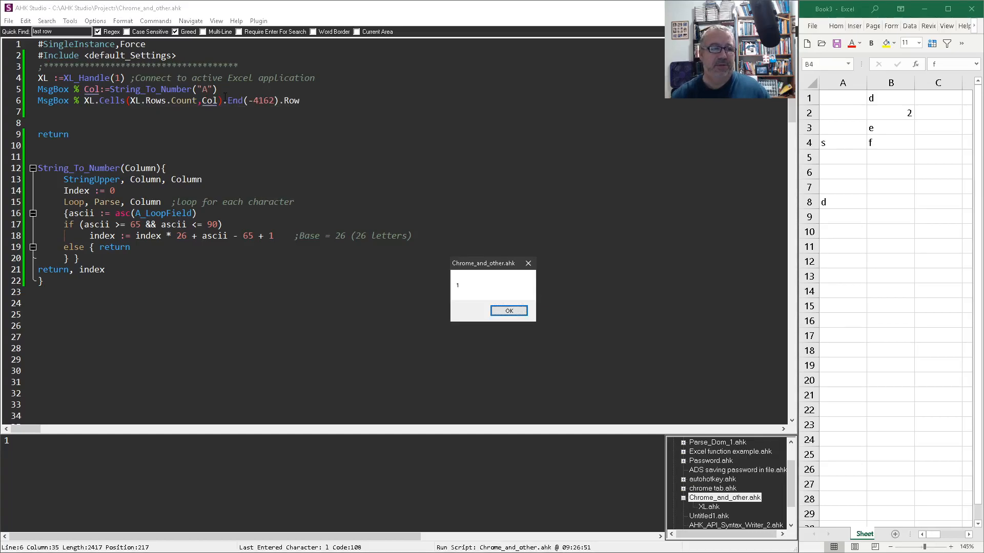
click(510, 311)
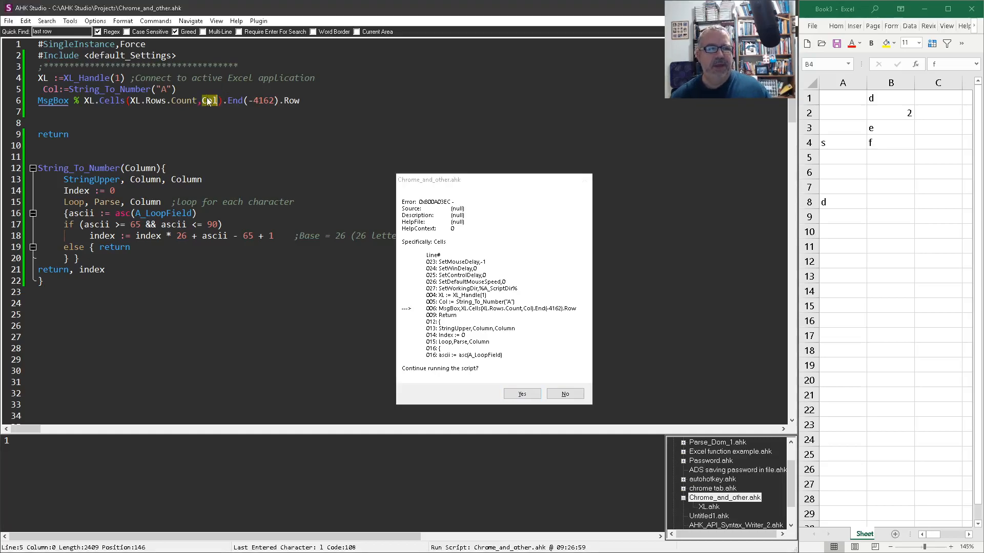
- Comment out the String_To_Number line with ;~ and hard-set Col:=1 instead
double_click(209, 100)
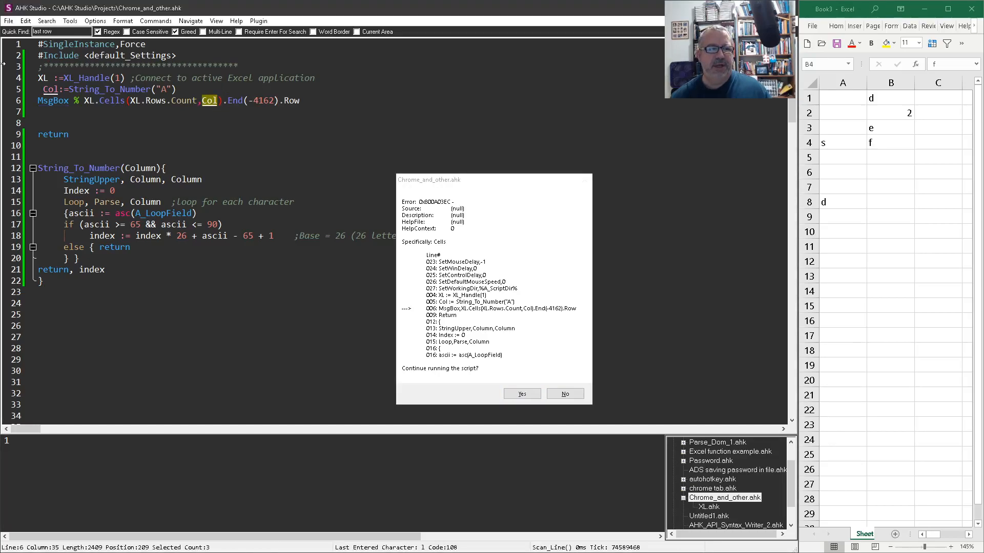
mouse_move(213, 105)
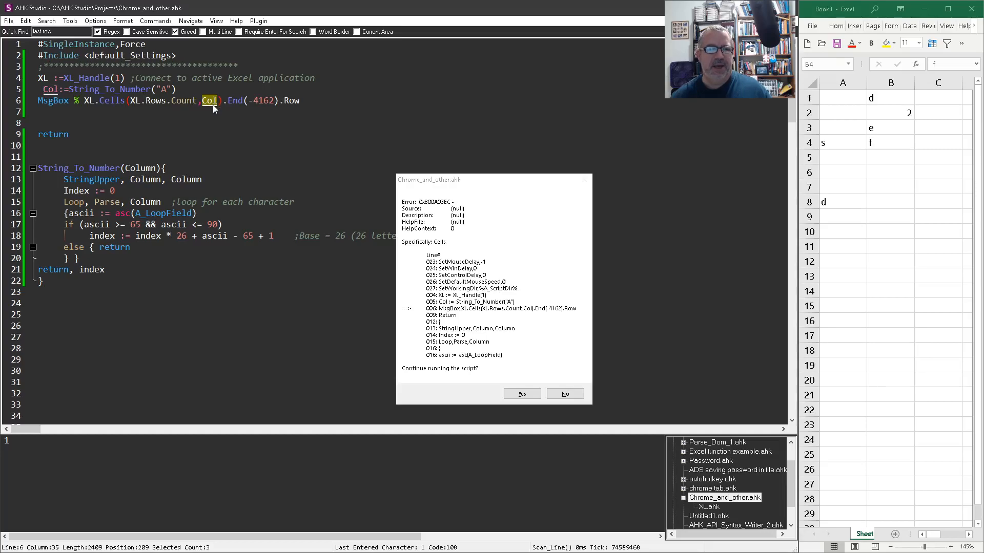
click(177, 89)
text(Col:=1)
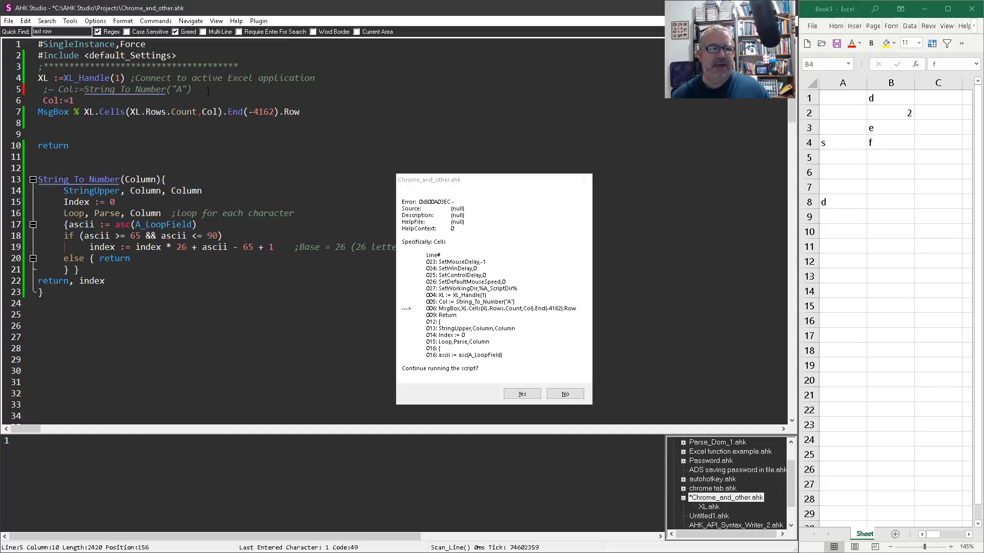
- Clear the Cells error and run with Col fixed at 1, confirming row 8
click(521, 393)
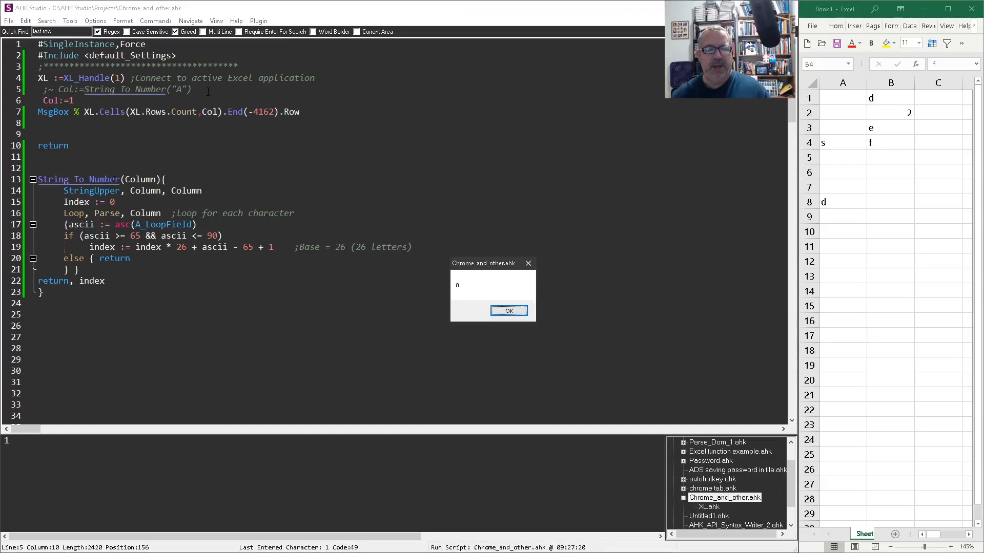
click(508, 311)
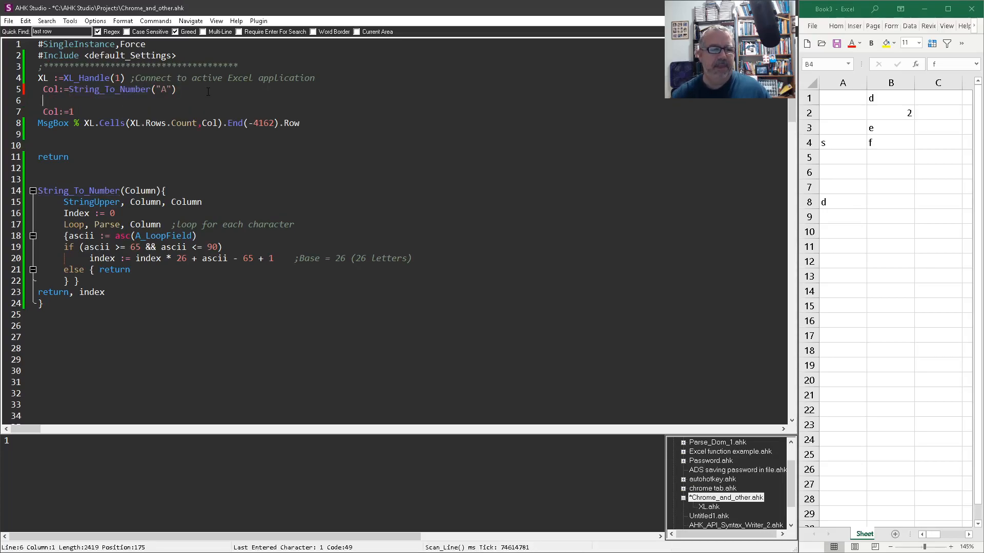
- Add If Col is Integer with MsgBox % Col " is an integer" and run, reporting "1 is an integer"
text(s)
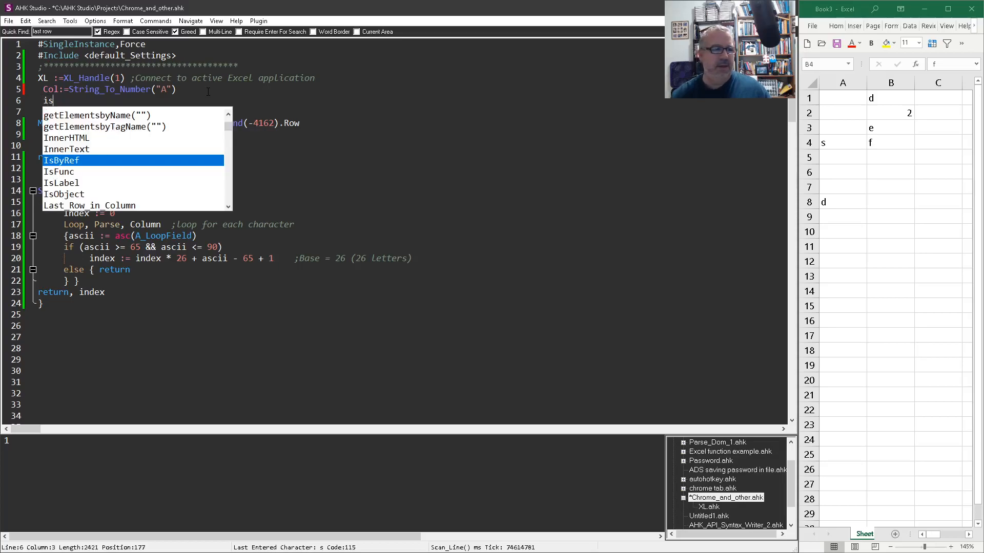
text(Col)
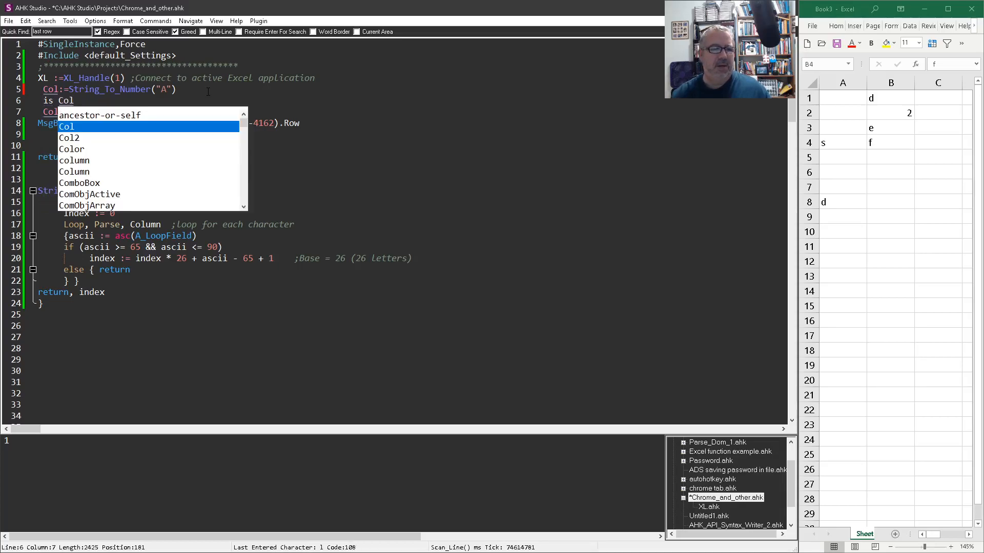
text(In)
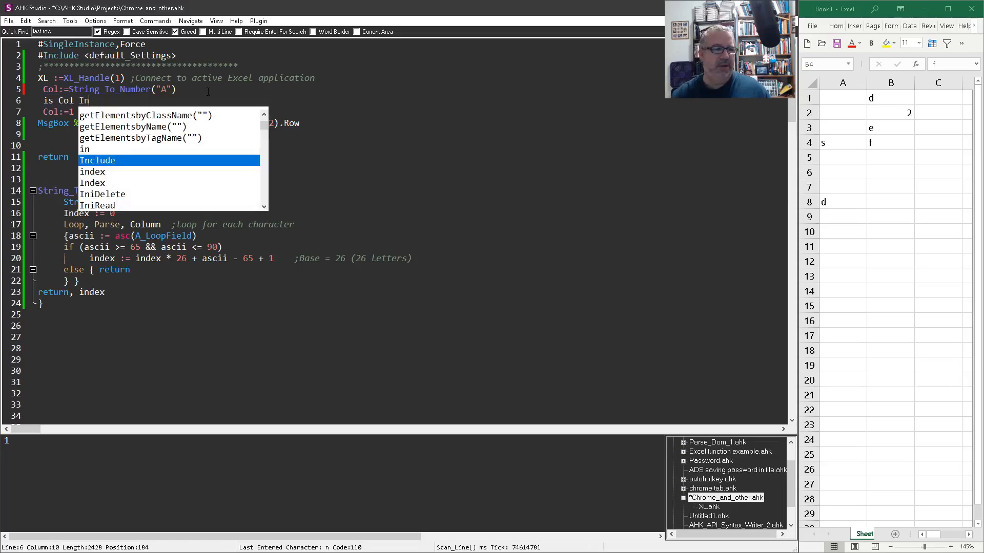
text(teger)
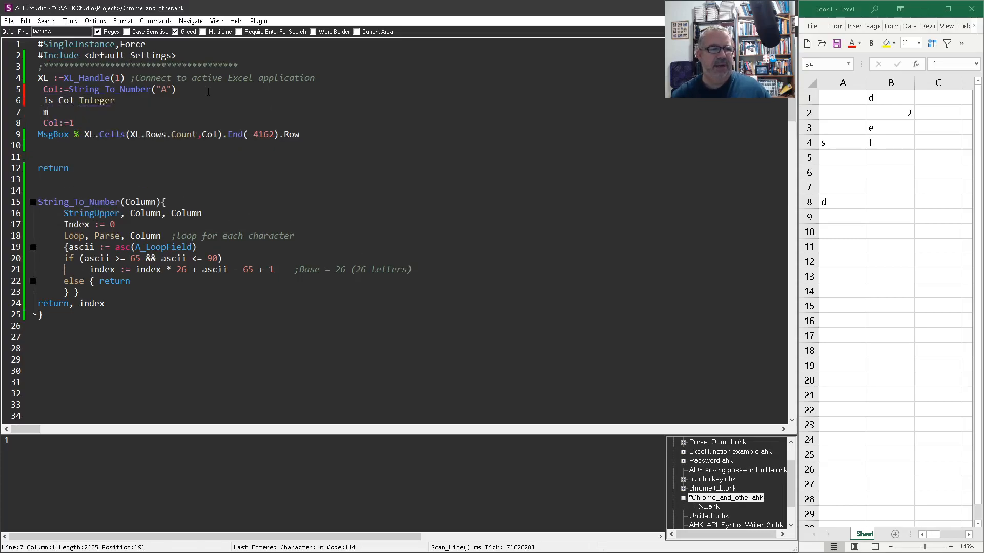
text(MsgBox)
click(119, 100)
text(If )
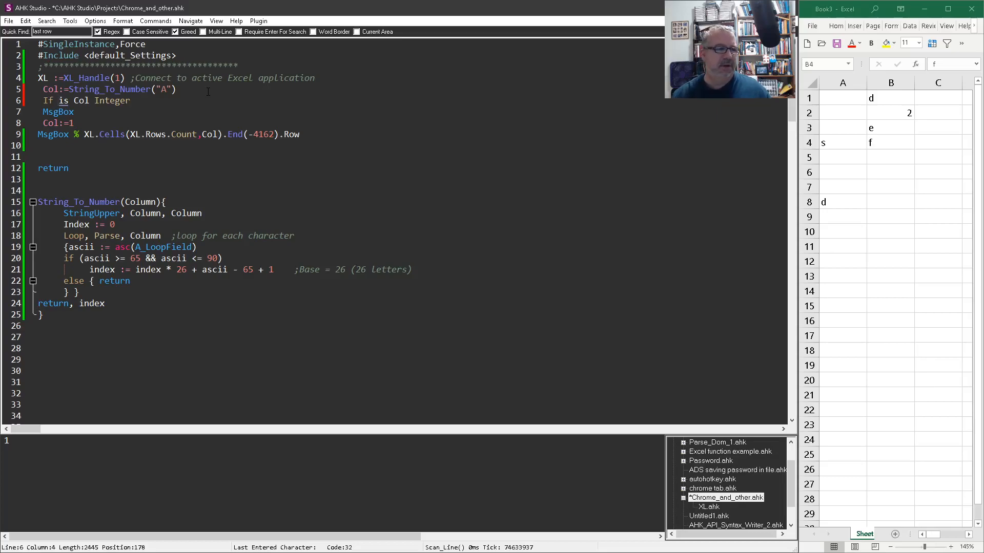
text(is)
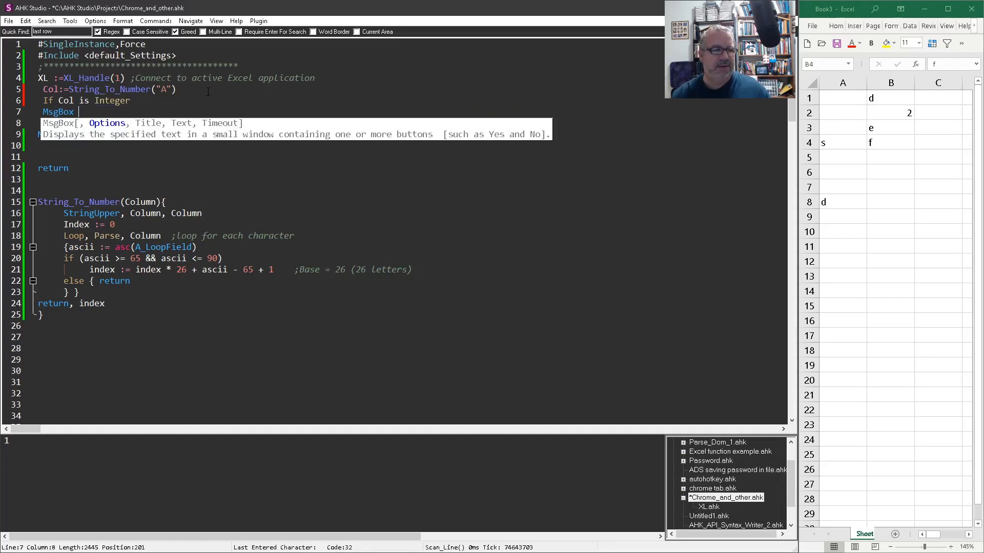
text(%)
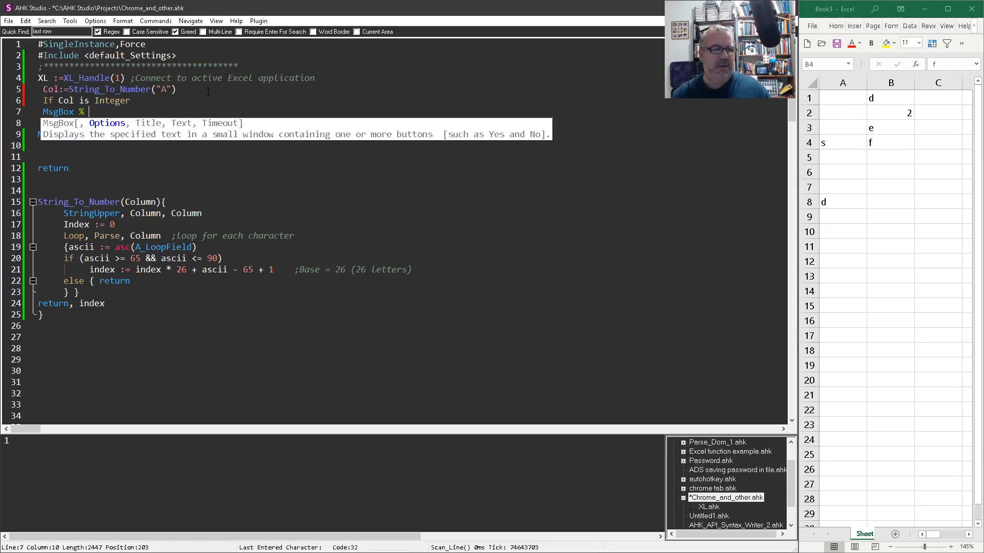
text(Col " is an integer)
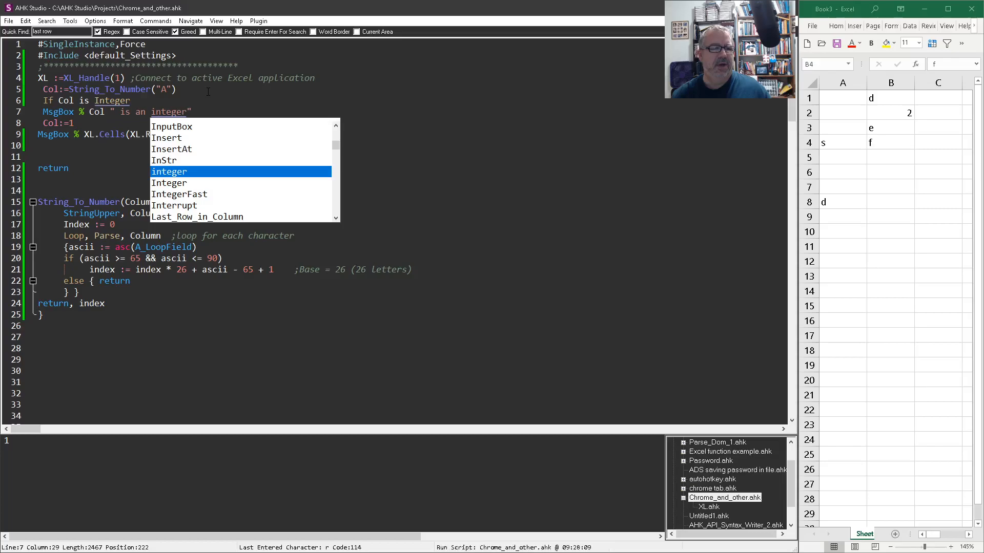
key(ctrl+s)
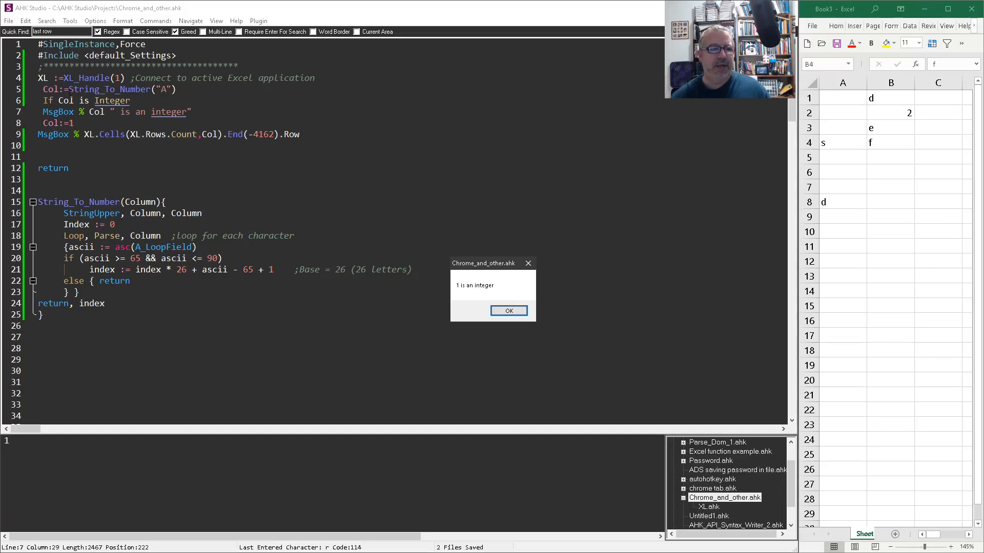
- Comment out Col:=1 so the converted column drives Cells, which raises the Cells error again
click(508, 311)
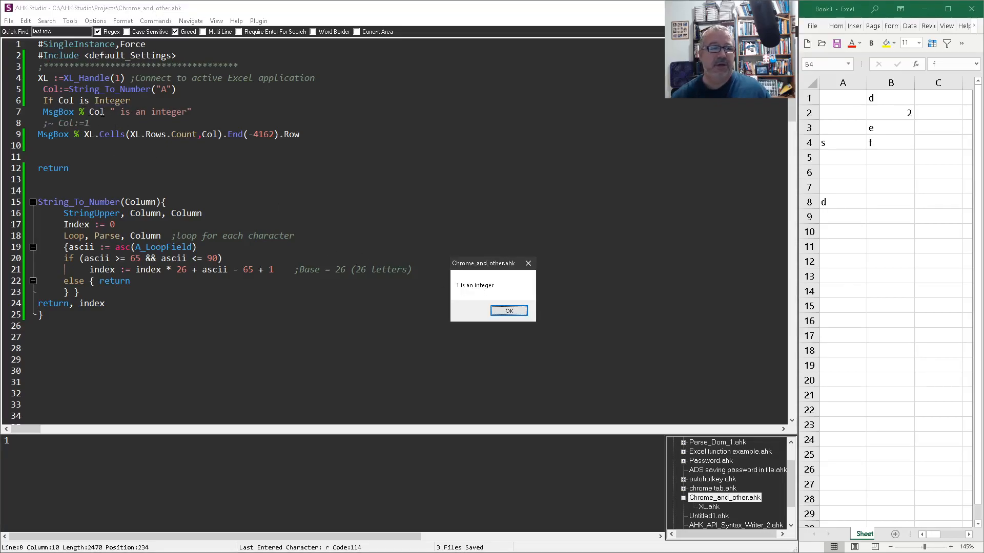
click(508, 310)
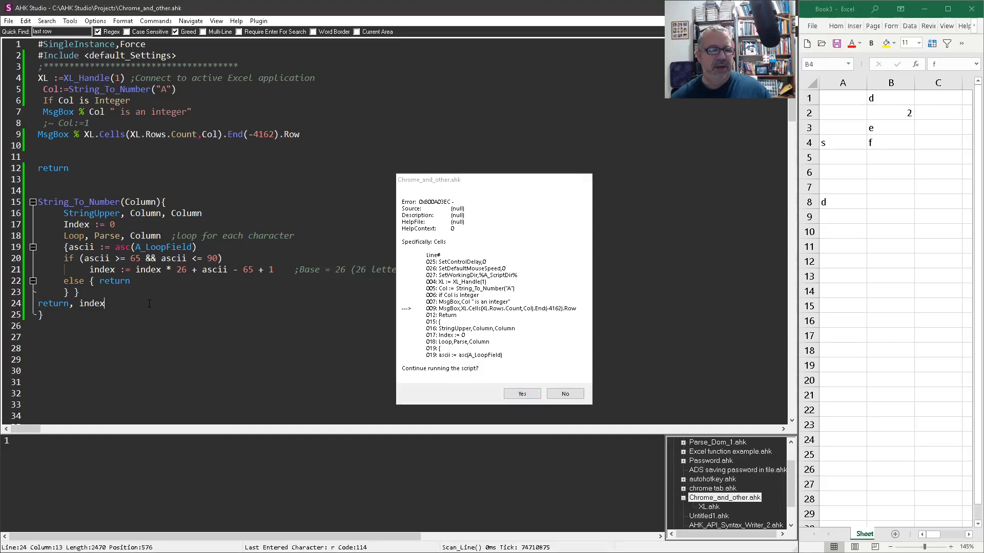
- Make String_To_Number return index+0 and rerun, so the lookup reports row 8
click(563, 393)
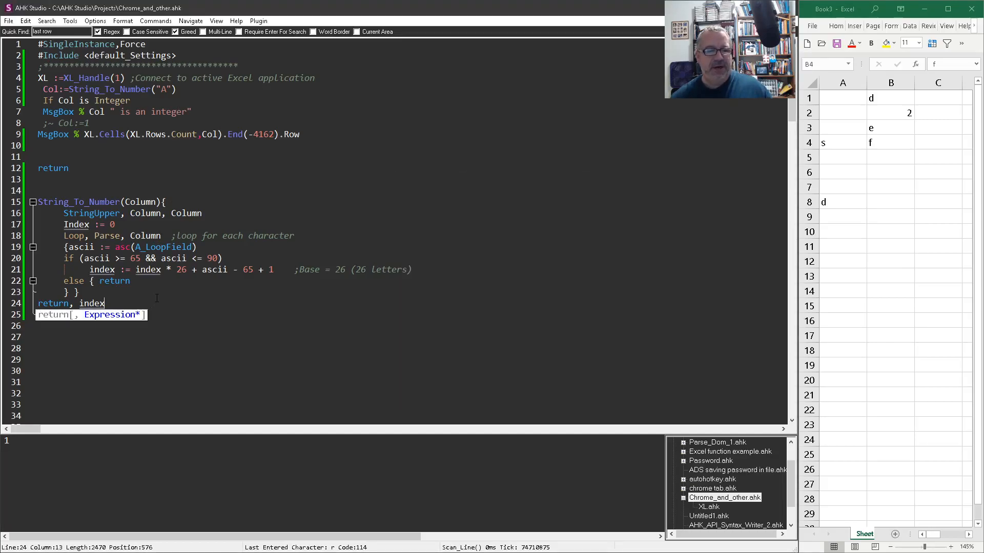
text(+)
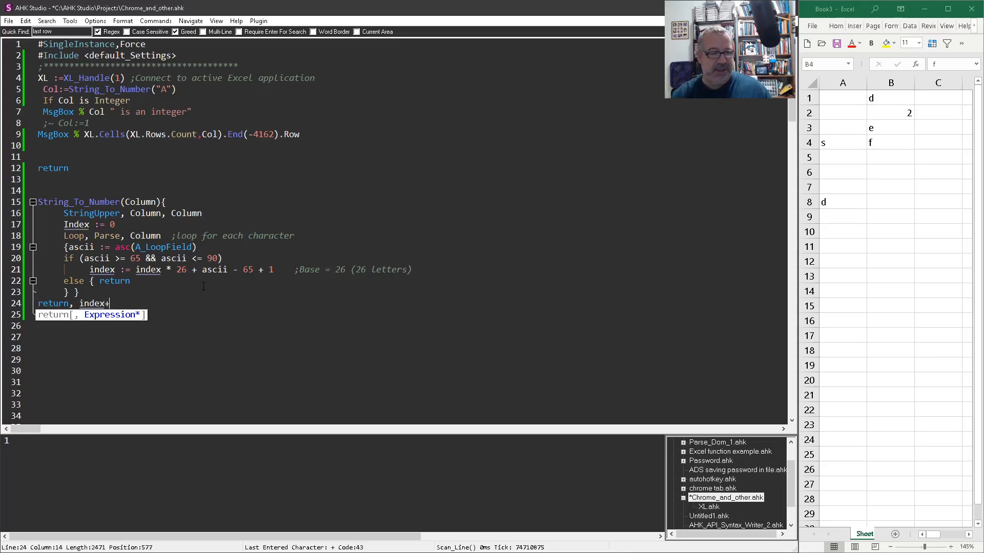
text(0)
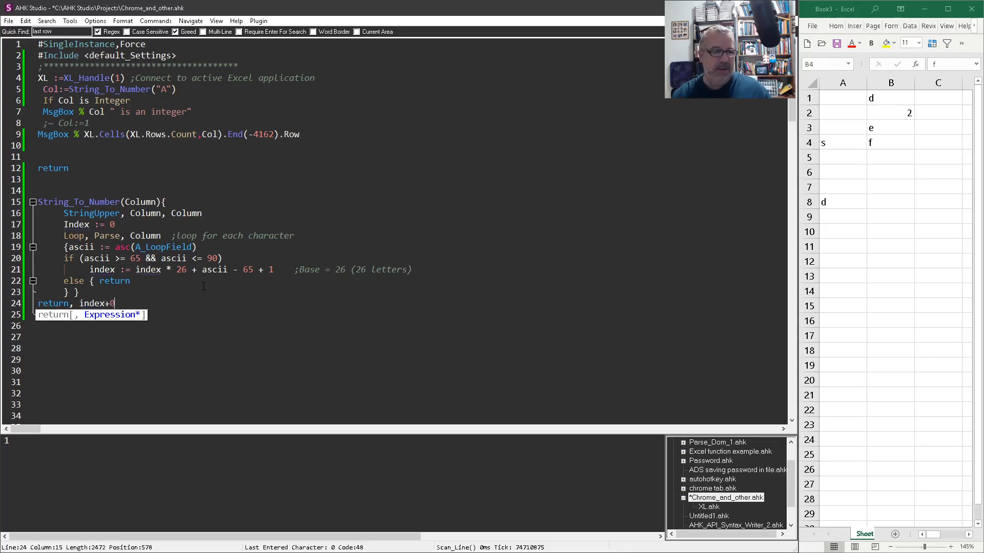
key(ctrl+s)
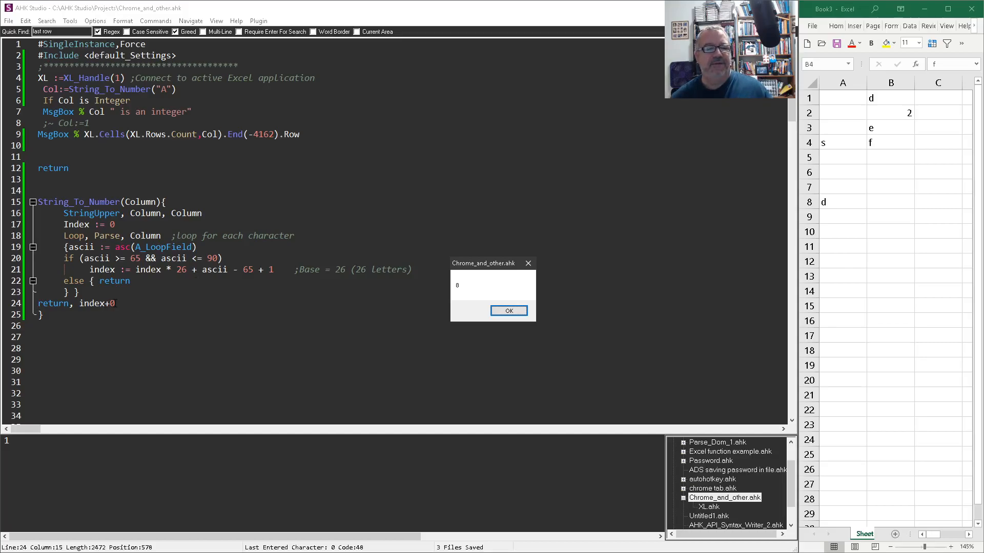
- Dismiss the row 8 result, leaving the working script in view
click(508, 311)
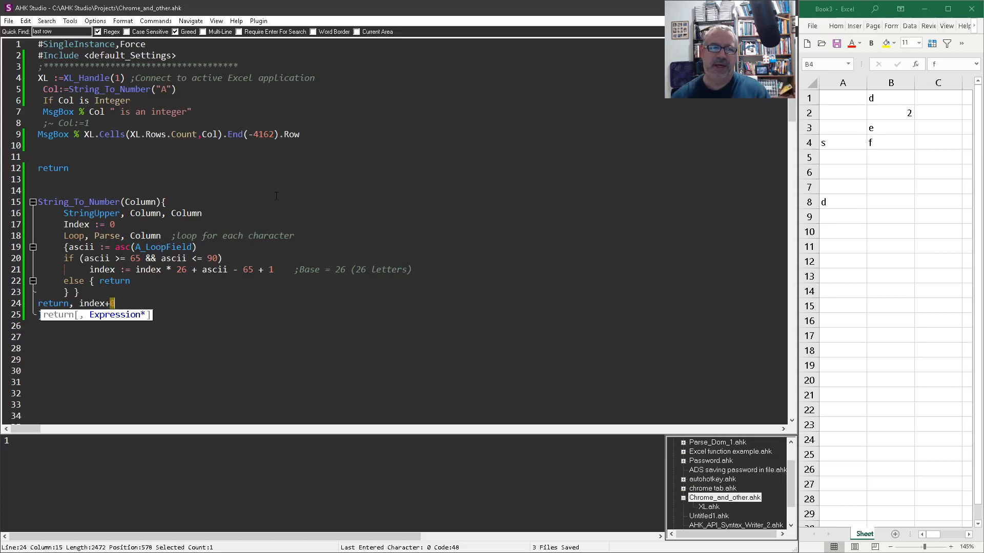
mouse_move(277, 224)
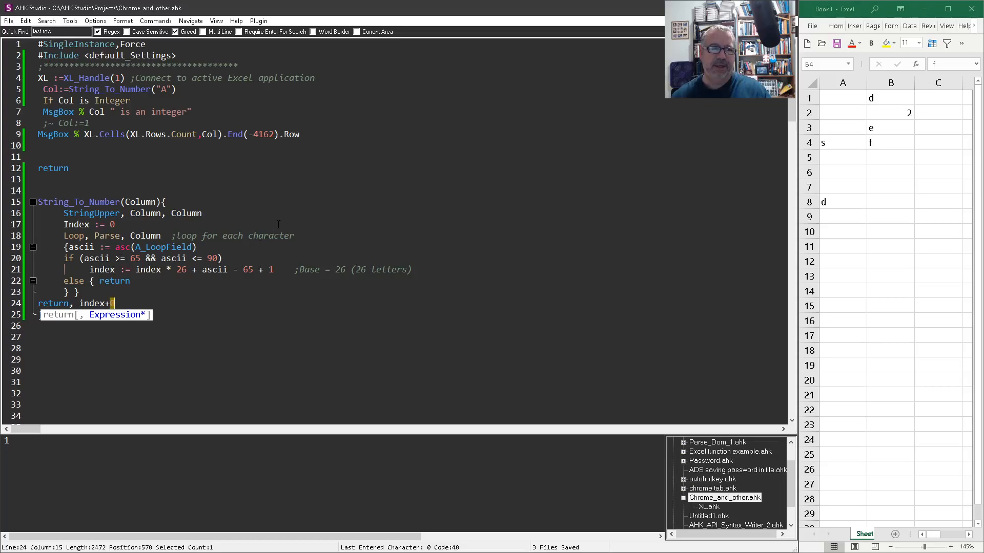